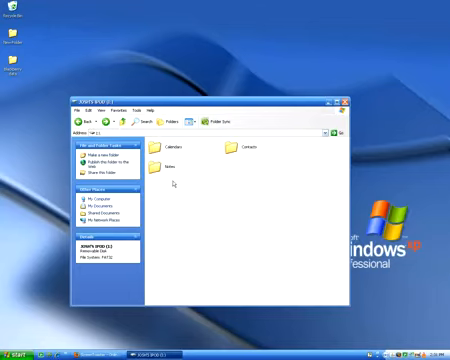
# Show hidden files via Folder Options, then enter the revealed iPod_Control folder.
pyautogui.click(148, 100)
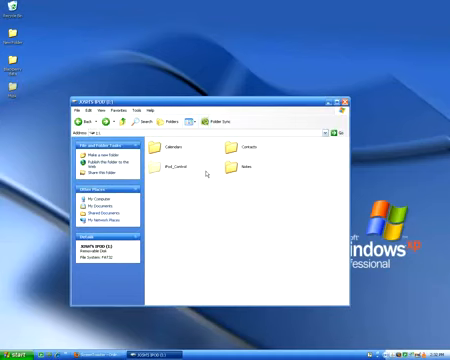
pyautogui.doubleClick(168, 168)
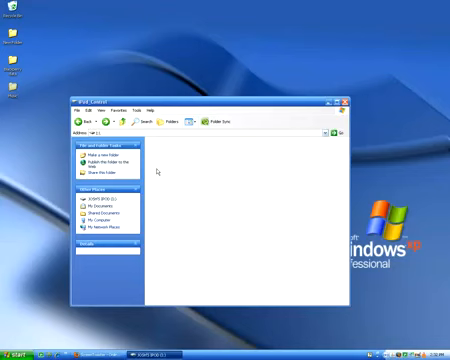